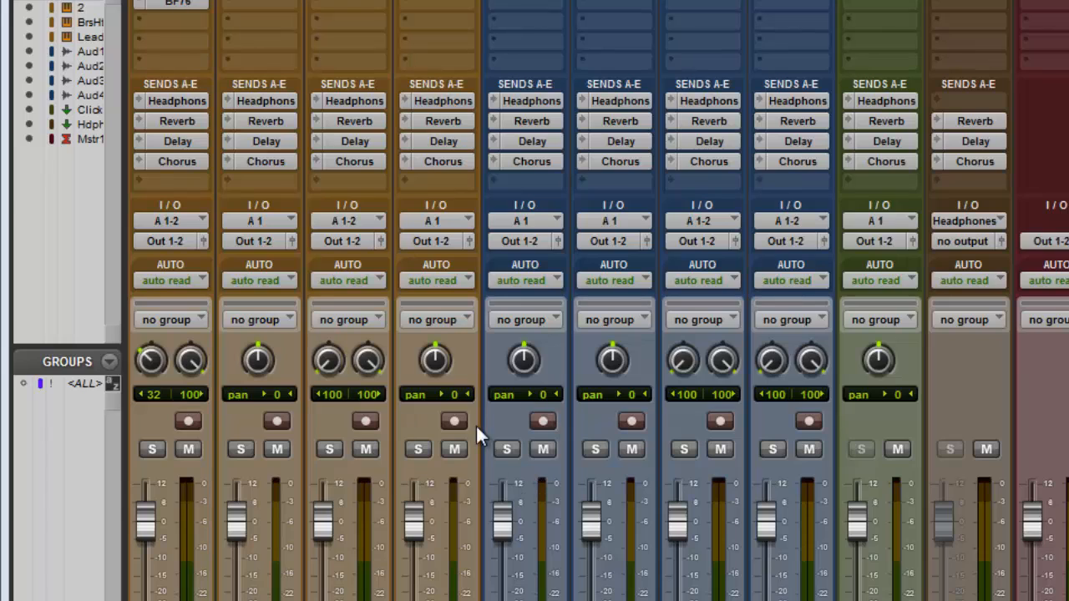
mouse_move(376, 392)
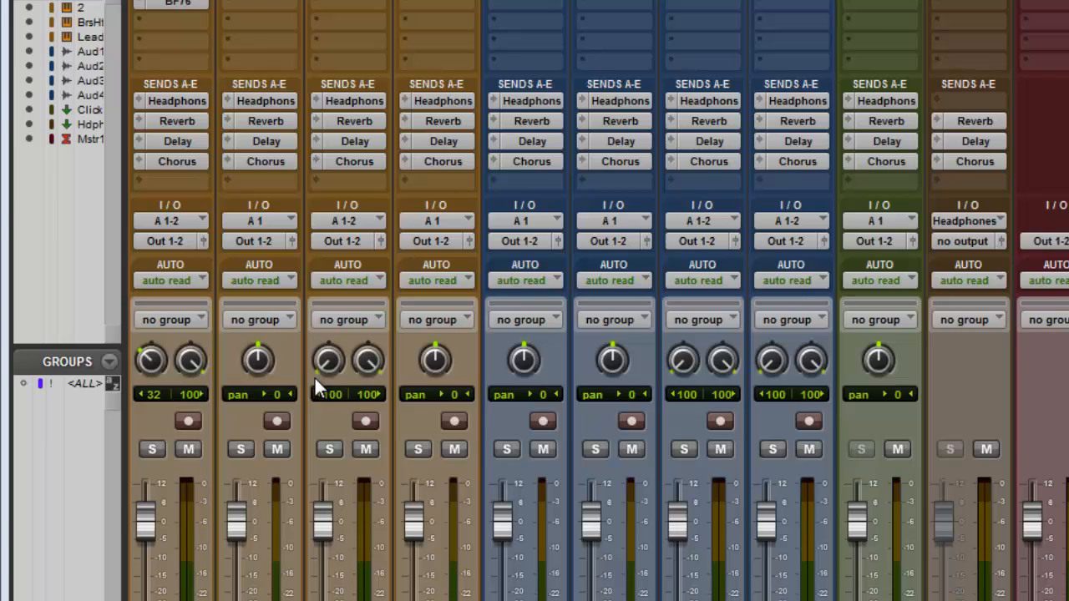
mouse_move(301, 378)
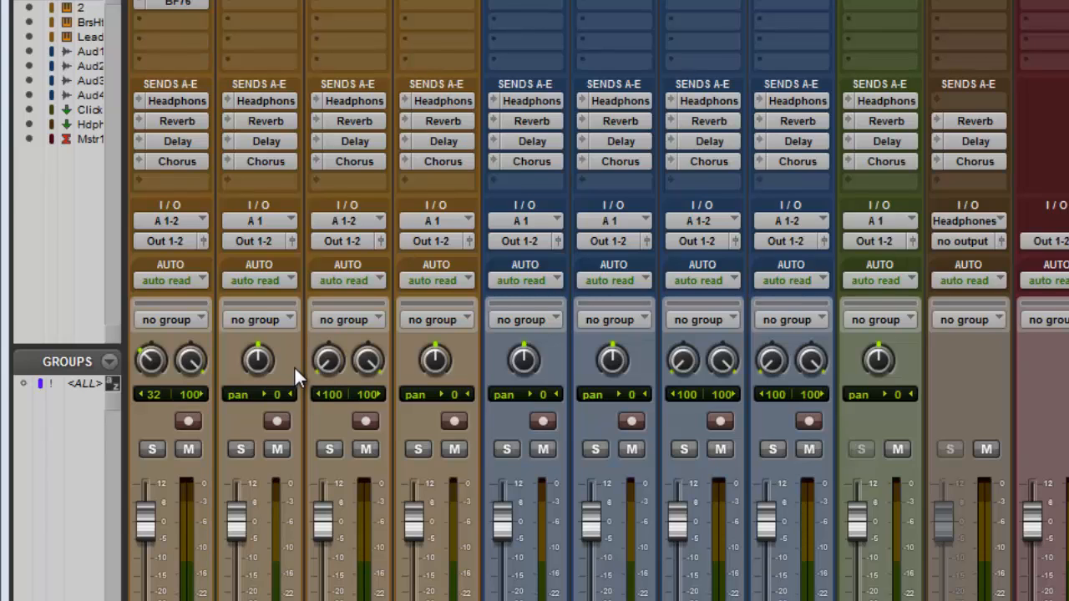
mouse_move(251, 388)
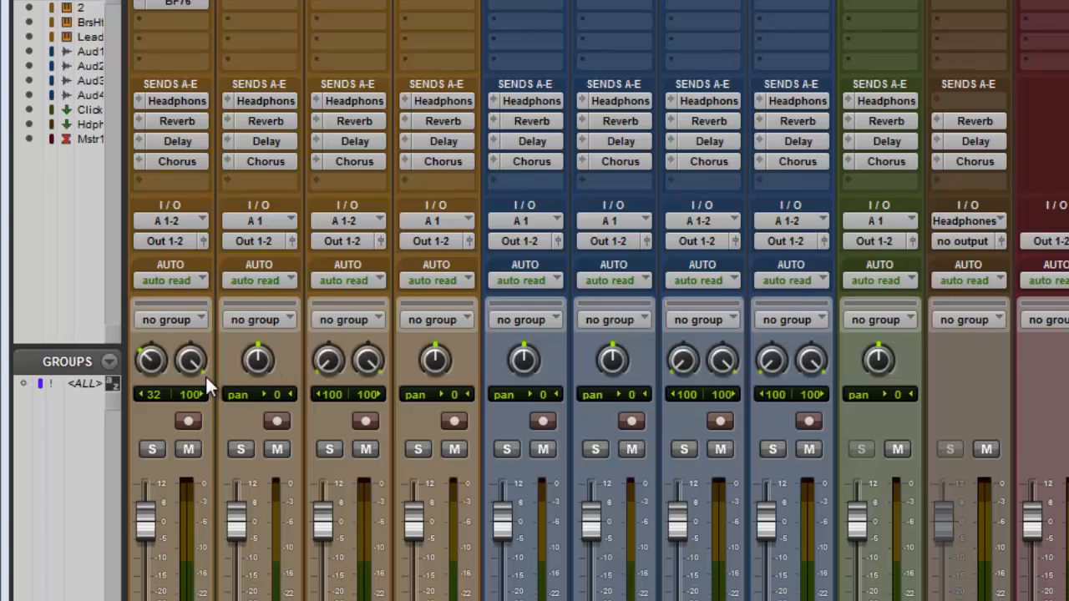
mouse_move(148, 370)
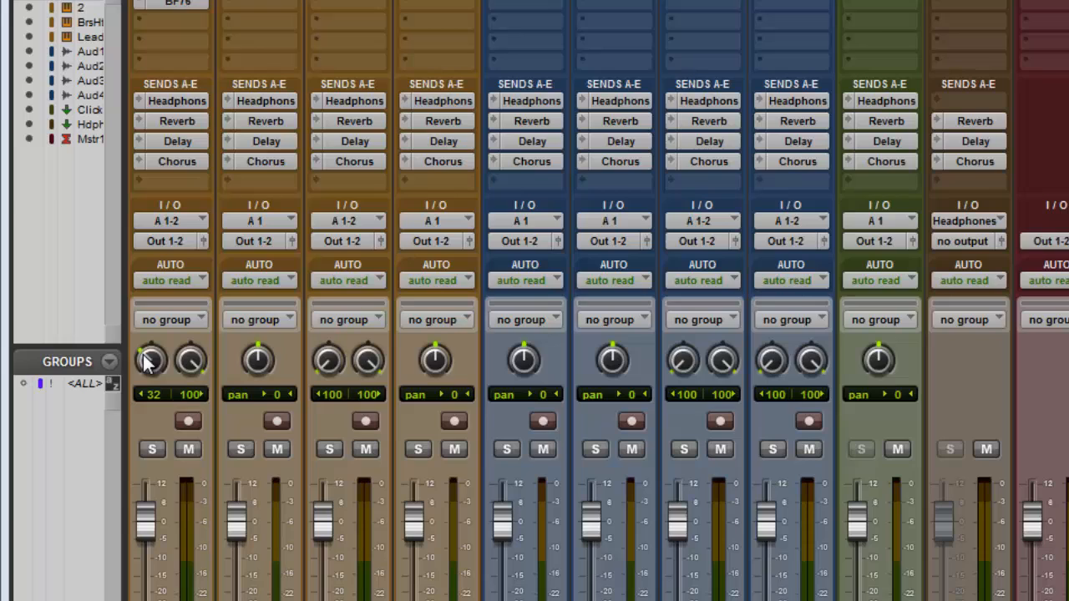
mouse_move(162, 371)
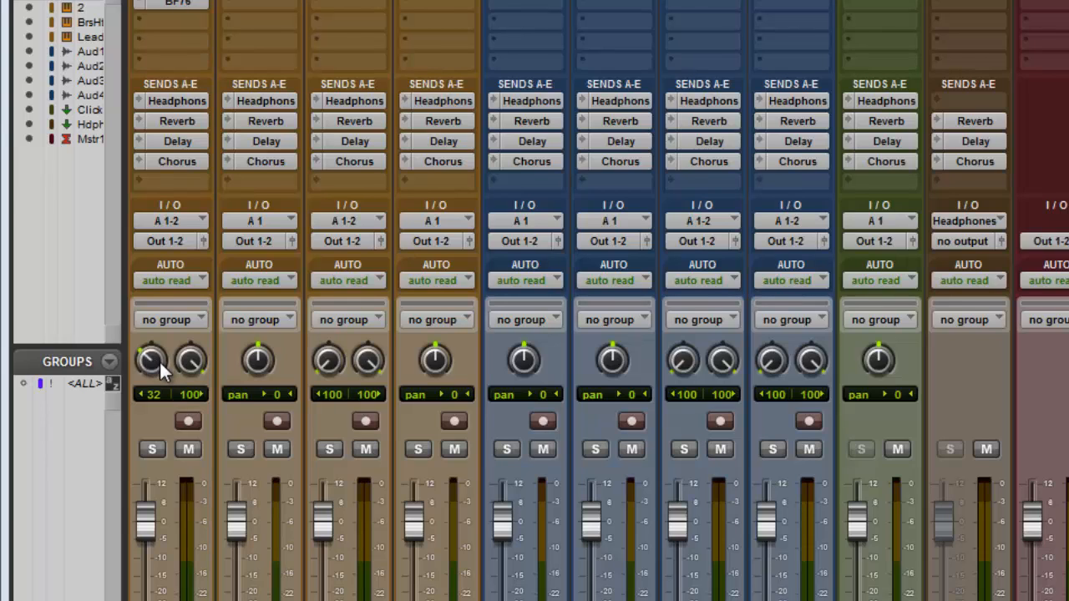
mouse_move(152, 363)
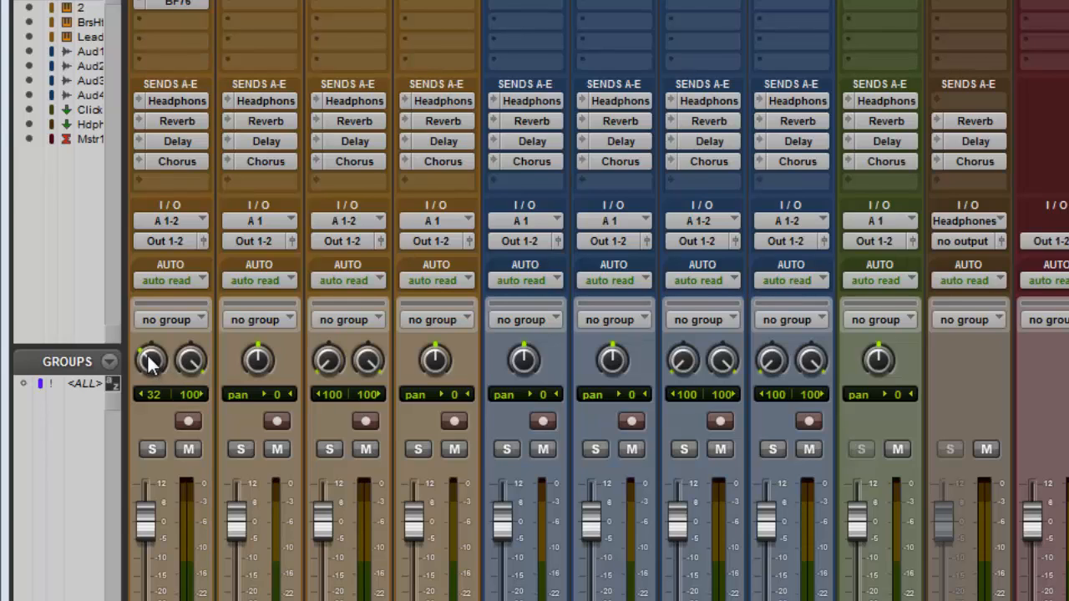
mouse_move(190, 360)
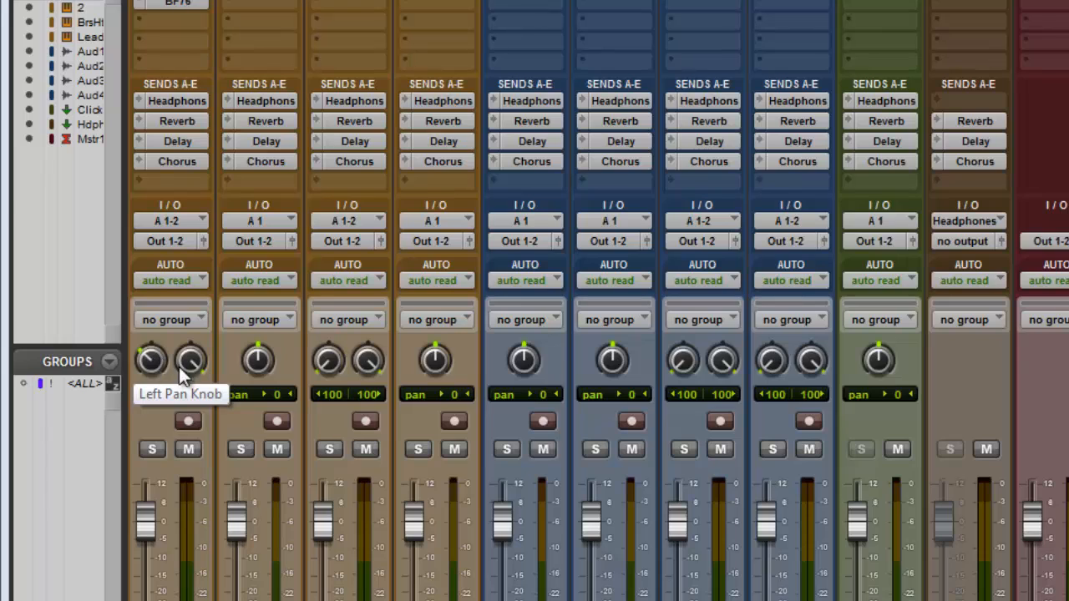
mouse_move(161, 372)
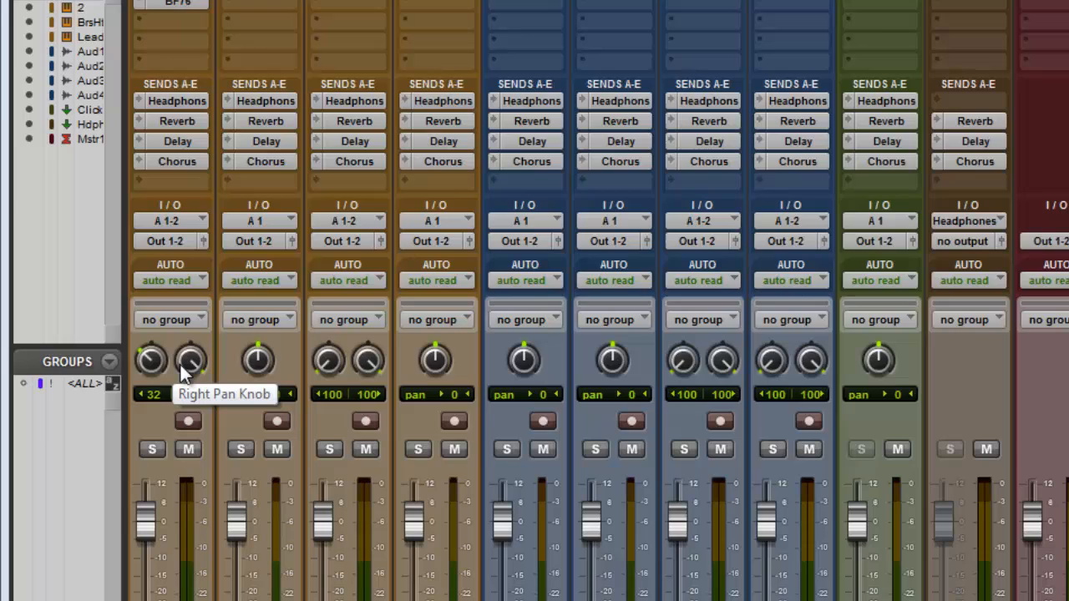
mouse_move(259, 359)
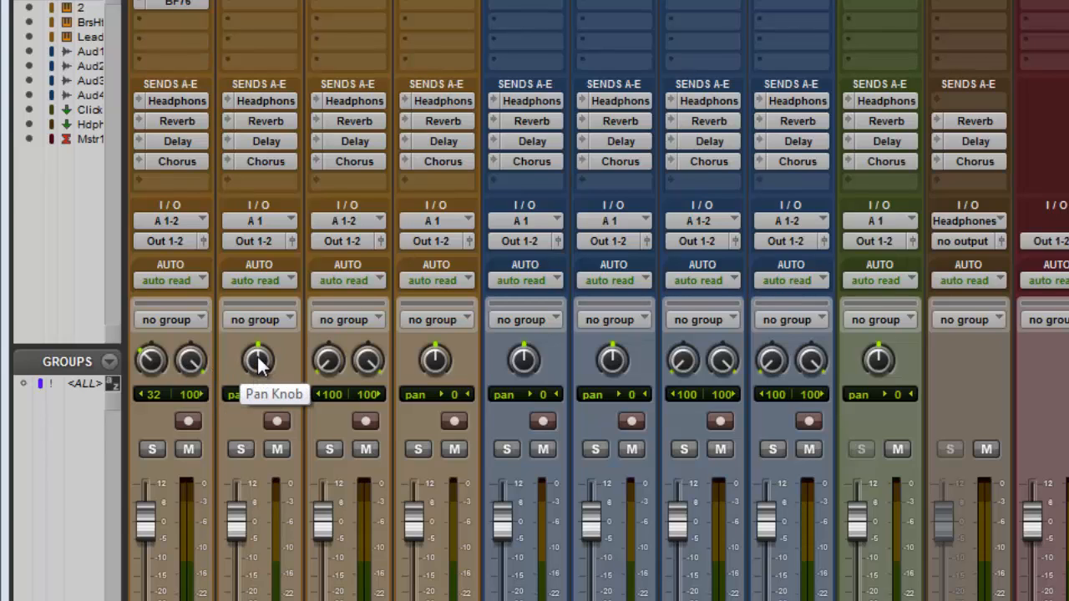
mouse_move(265, 447)
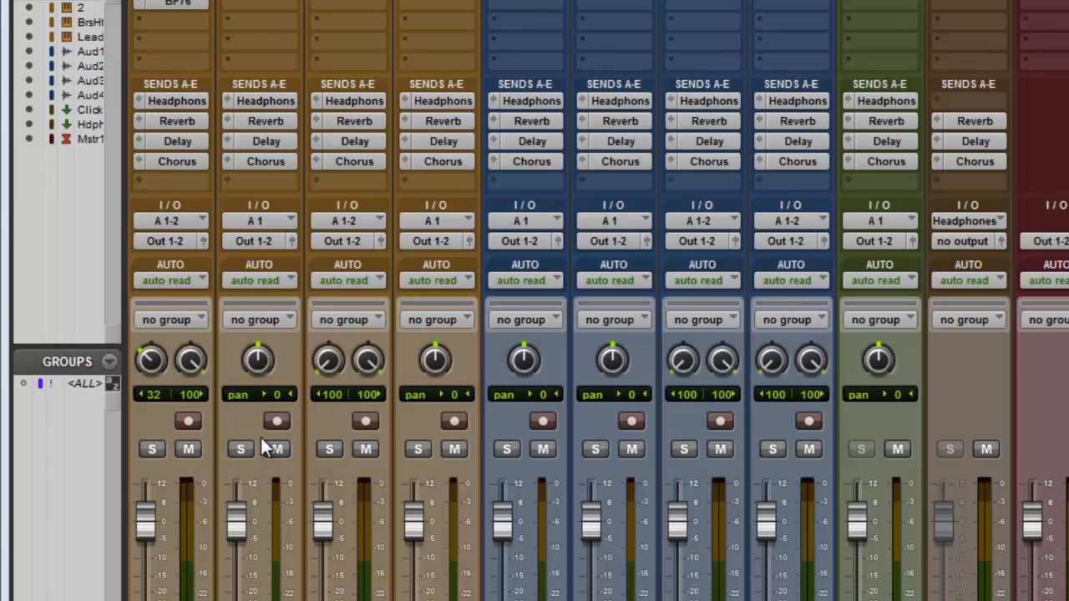
mouse_move(257, 361)
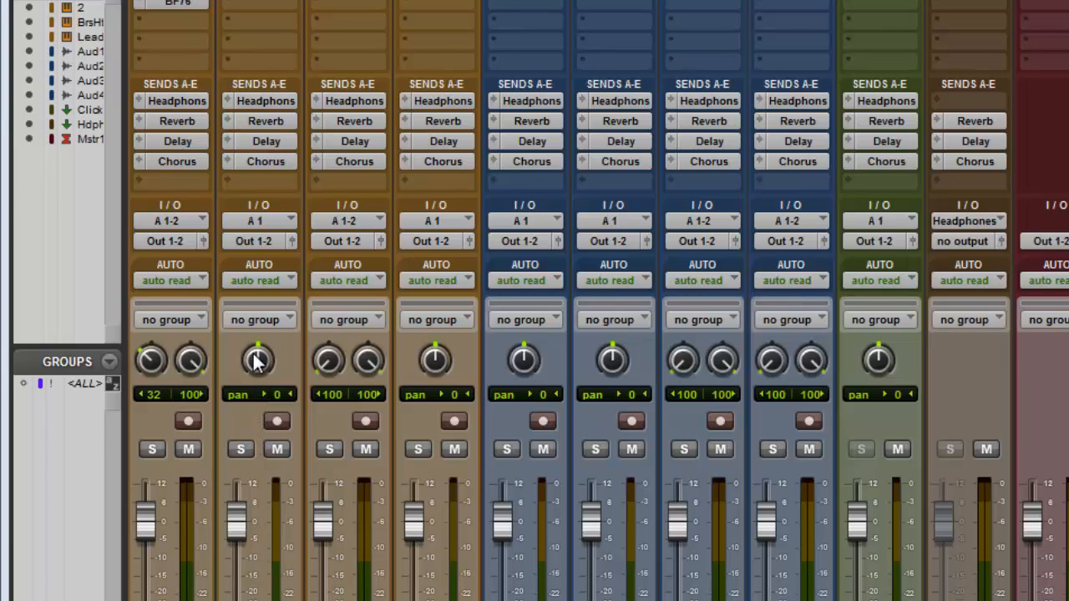
Swing the second track's mono pan left to 60, then back to 1.
drag(257, 360, 258, 342)
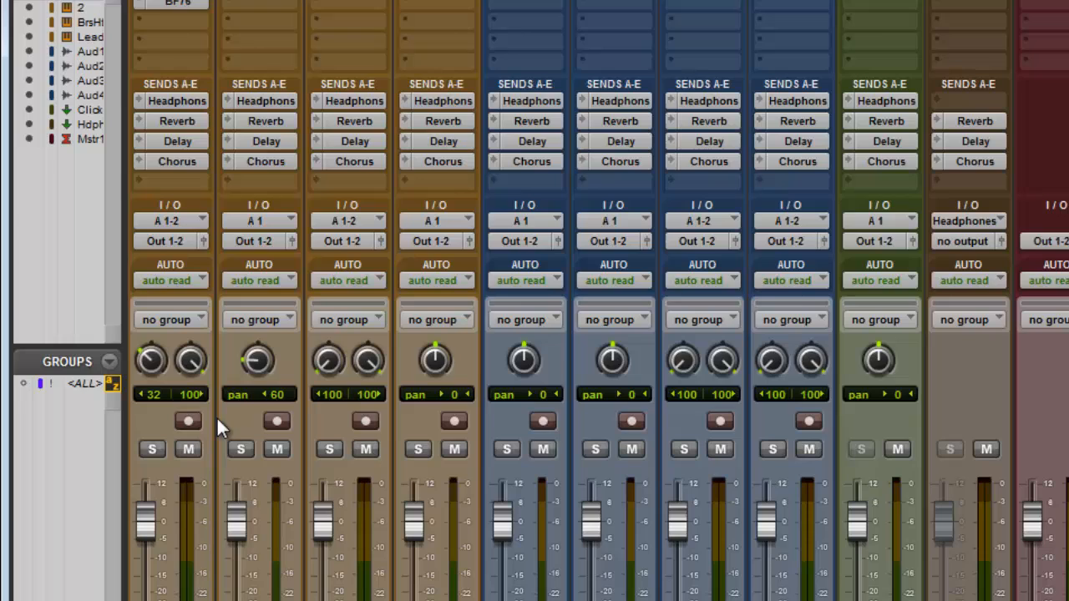
drag(257, 359, 288, 338)
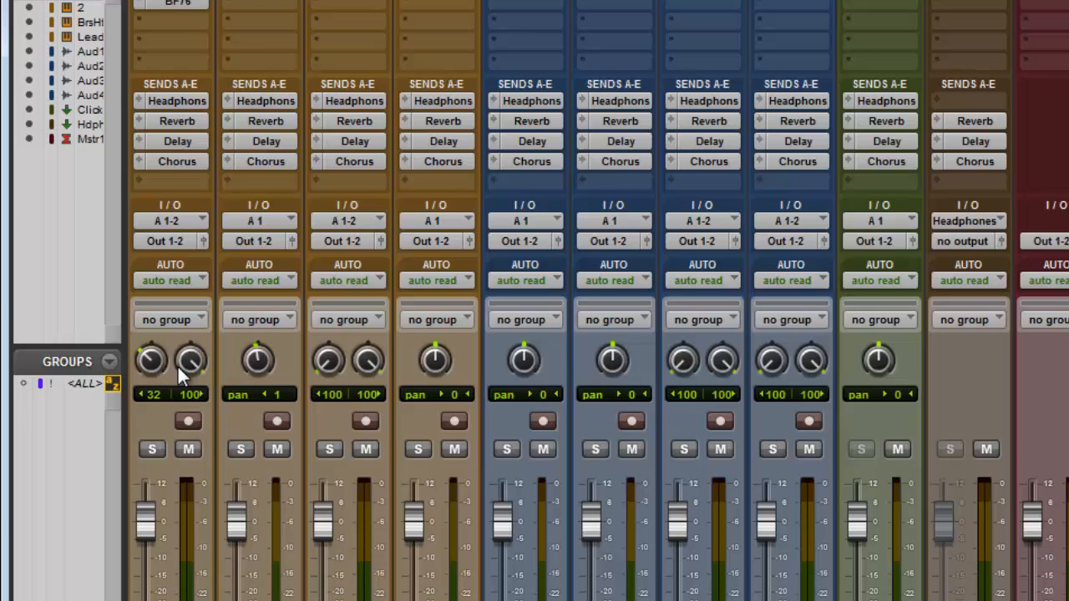
mouse_move(149, 360)
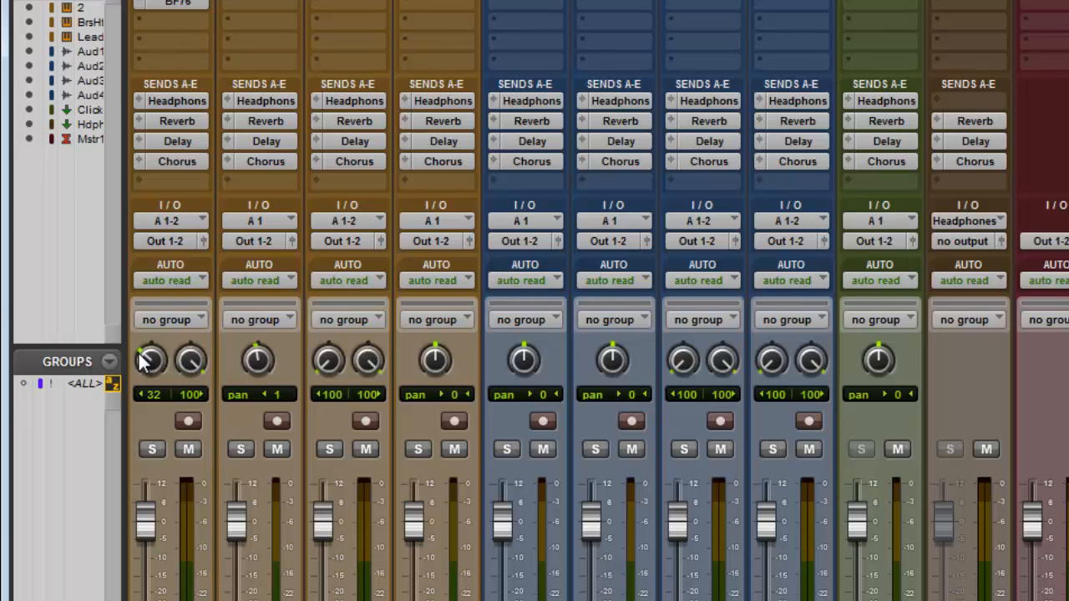
Drag the first stereo track's left pan knob so its pans read 77 and 85.
drag(151, 359, 152, 401)
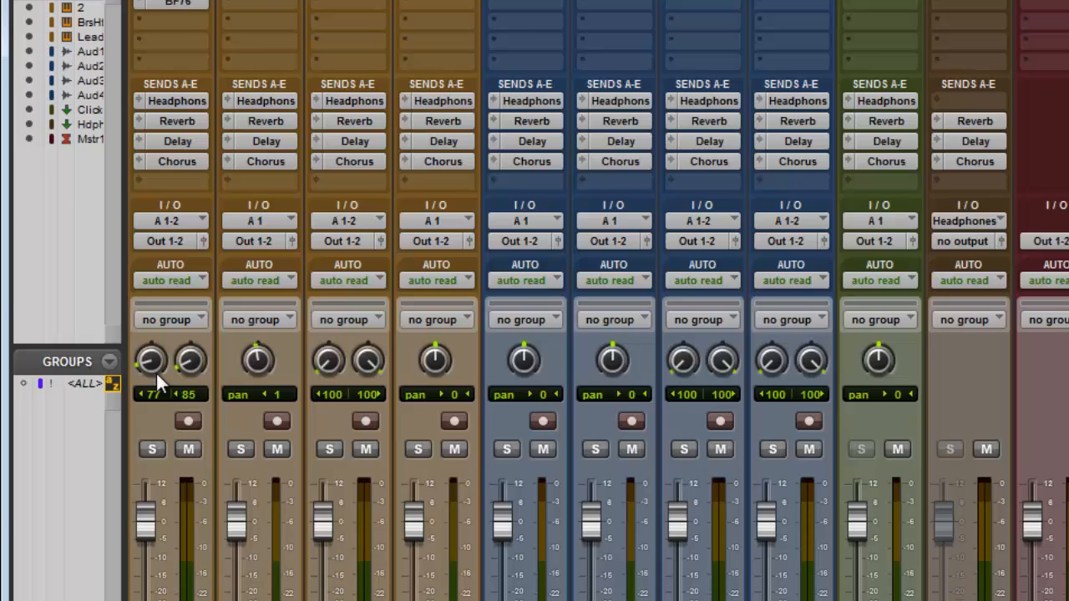
mouse_move(194, 355)
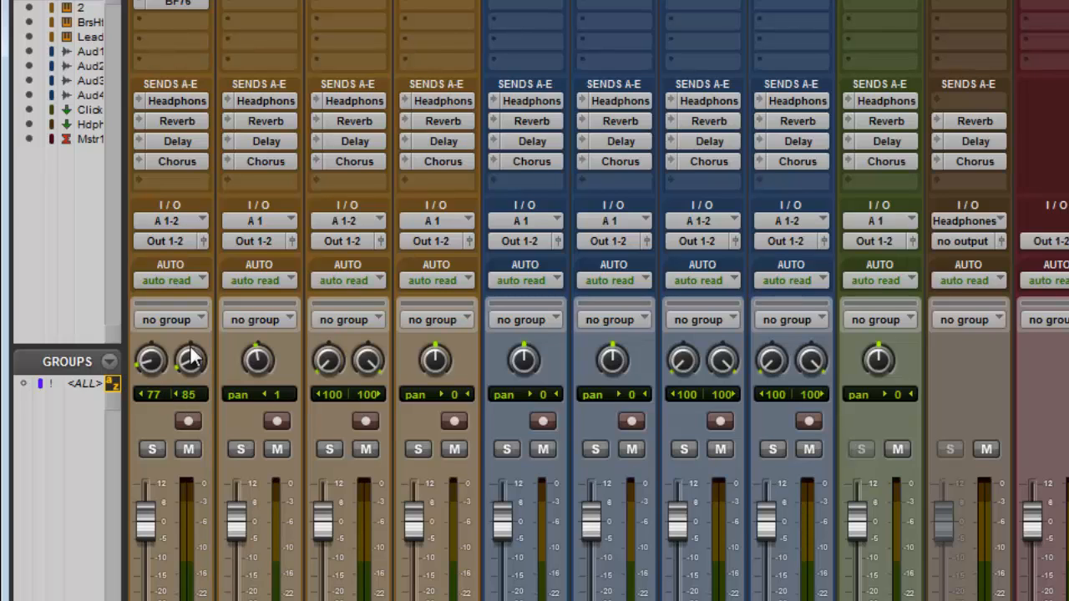
mouse_move(324, 522)
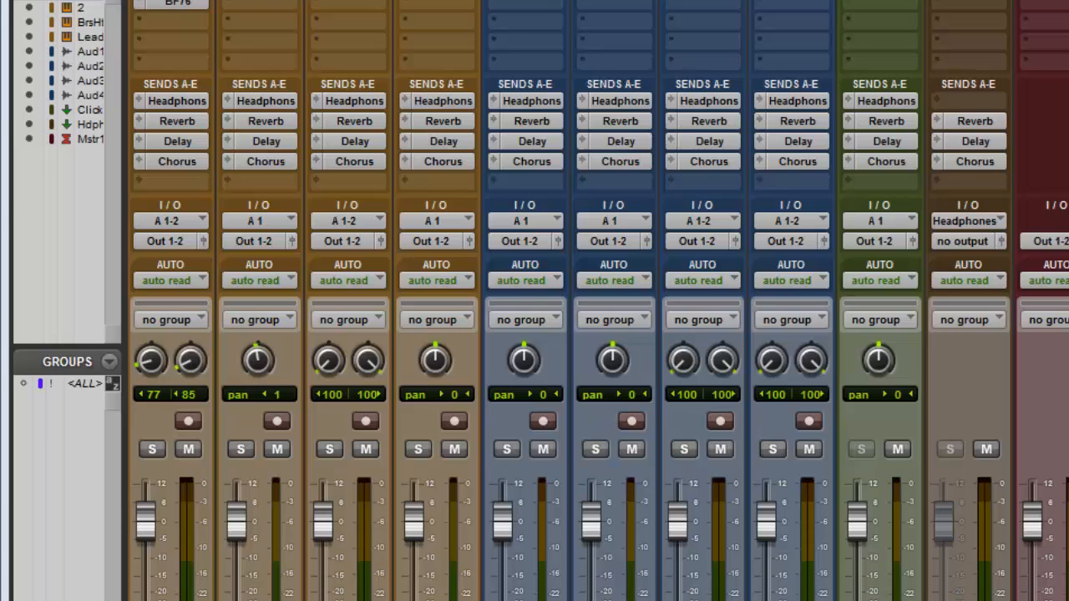
mouse_move(718, 460)
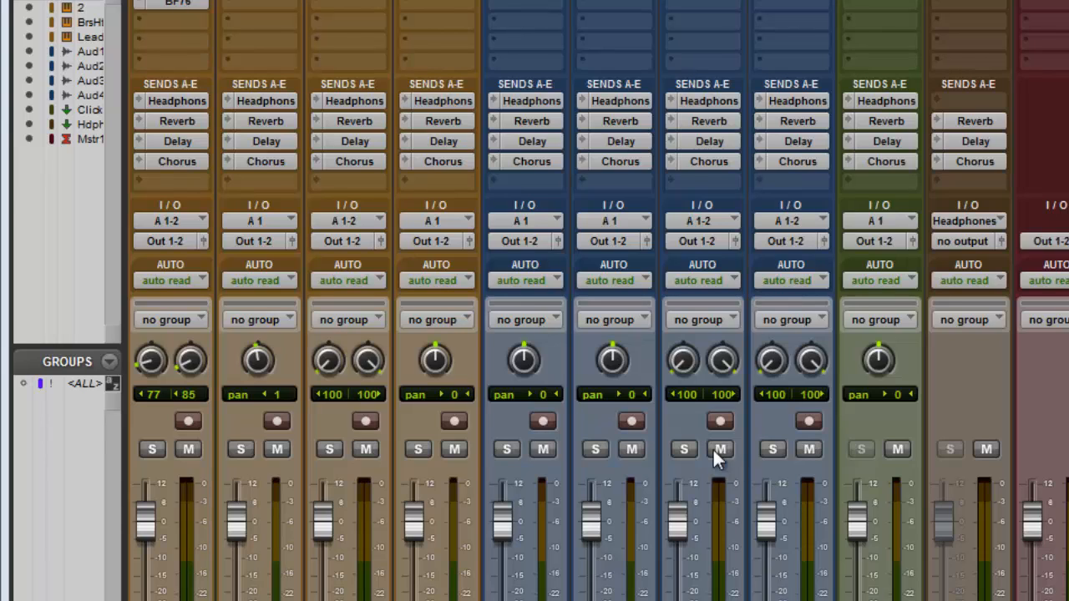
mouse_move(526, 359)
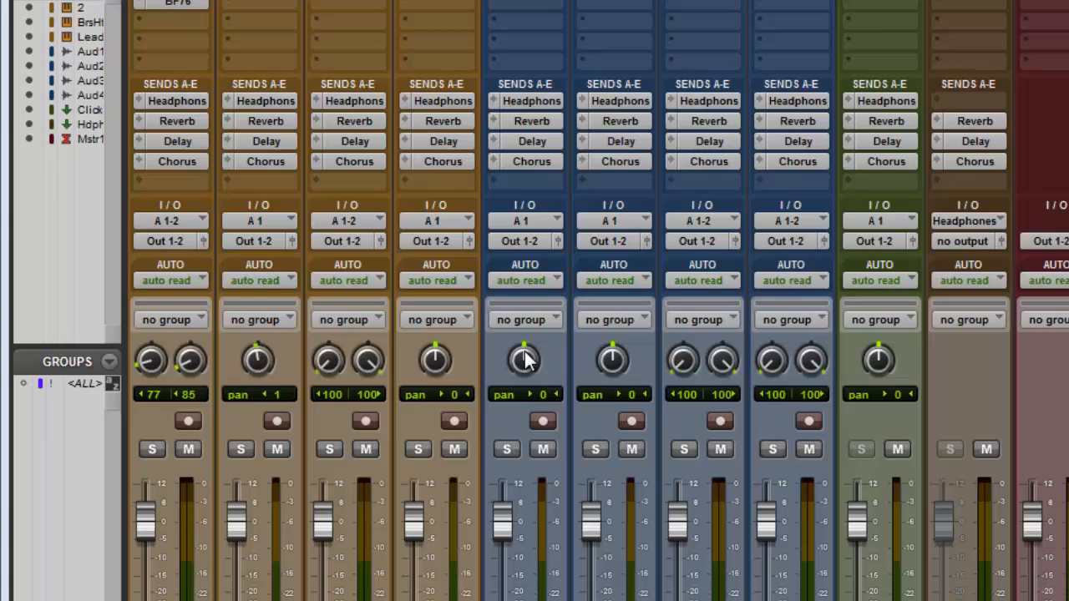
mouse_move(525, 360)
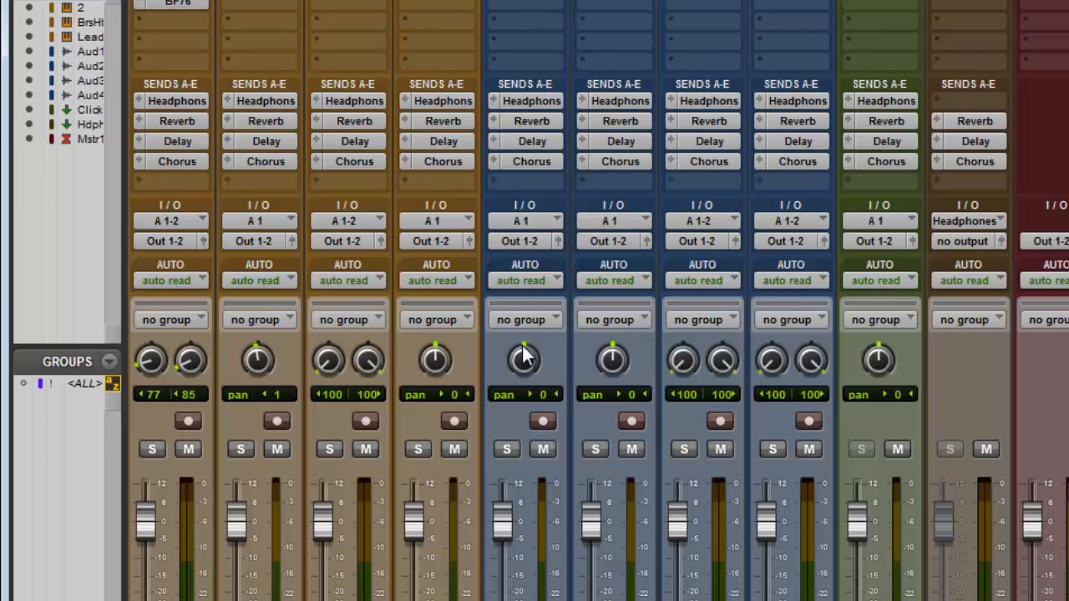
Pan the first blue mono track to 44 left and the next to 33 right.
drag(524, 359, 524, 342)
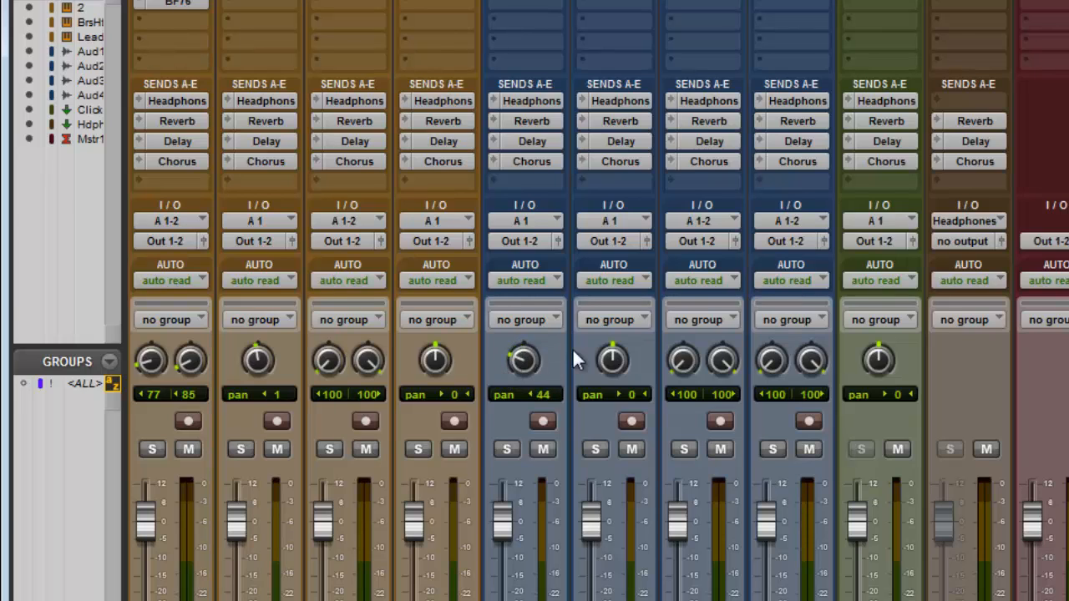
drag(613, 359, 631, 347)
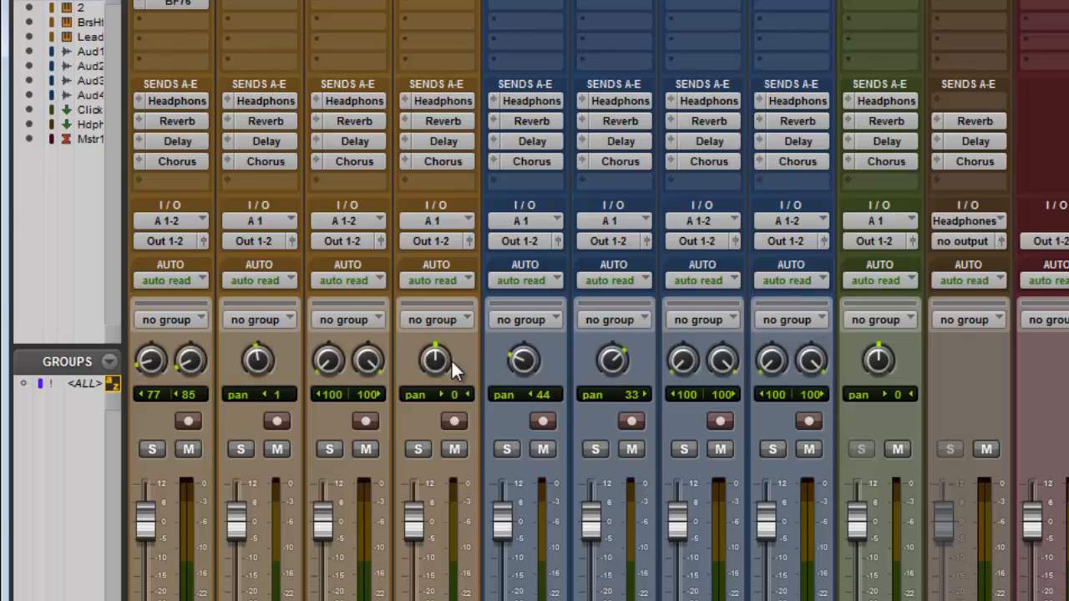
mouse_move(441, 377)
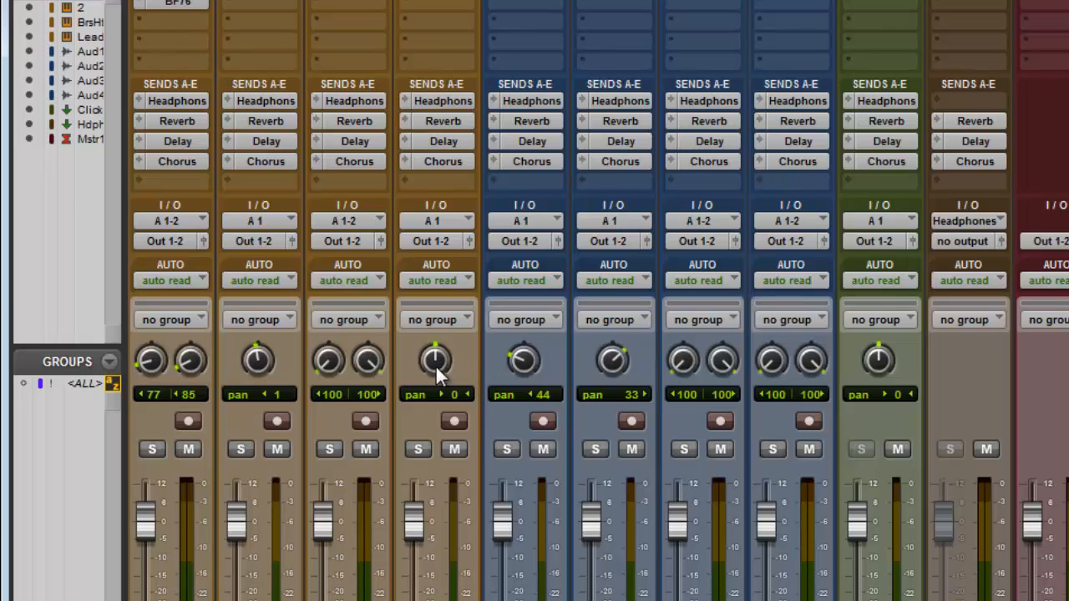
mouse_move(564, 366)
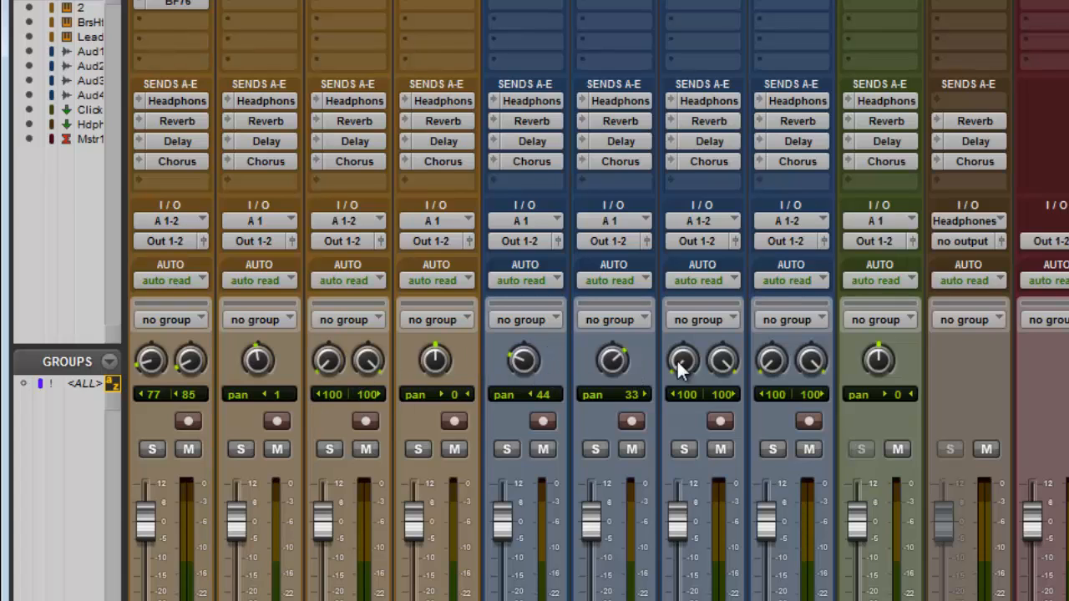
mouse_move(524, 372)
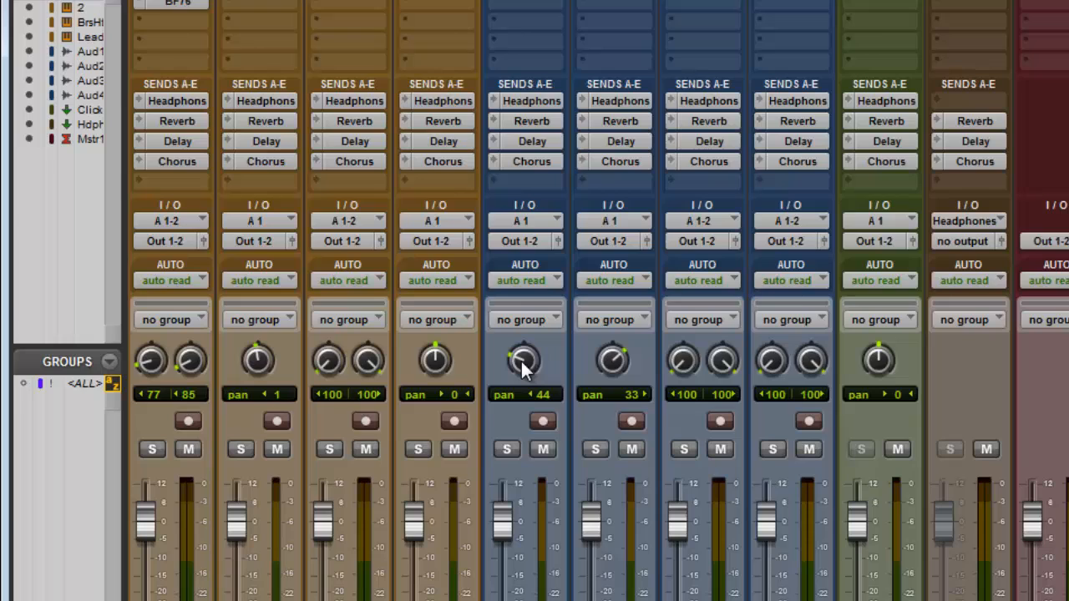
mouse_move(439, 367)
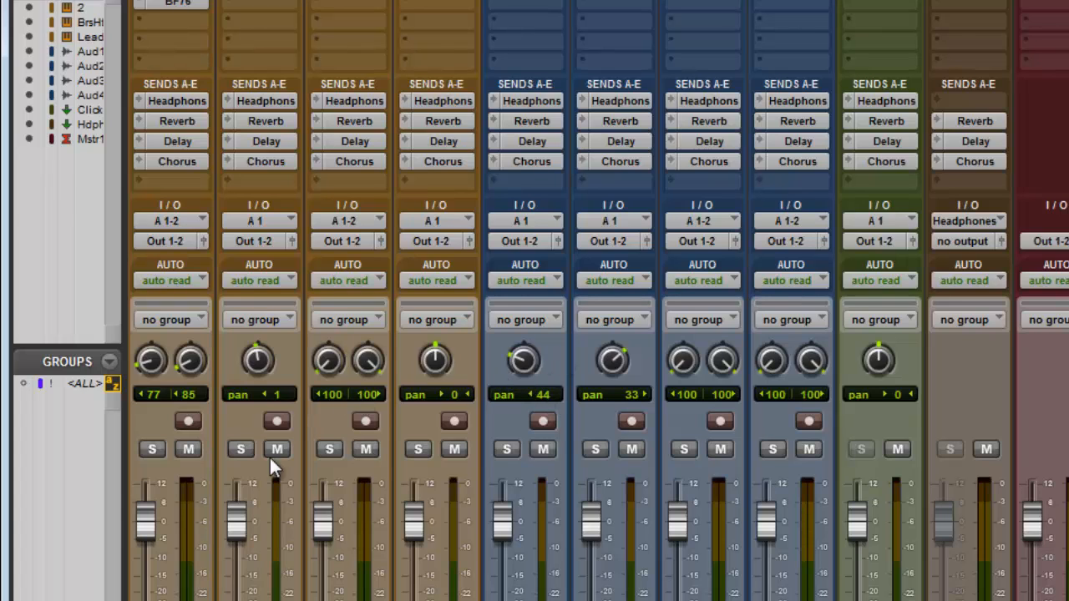
mouse_move(182, 399)
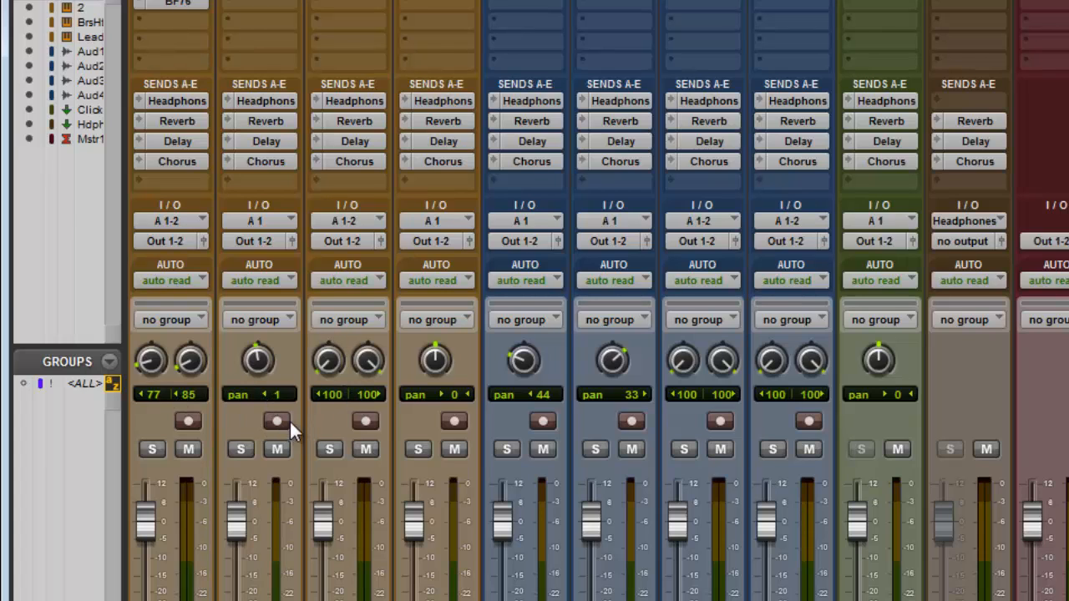
mouse_move(258, 389)
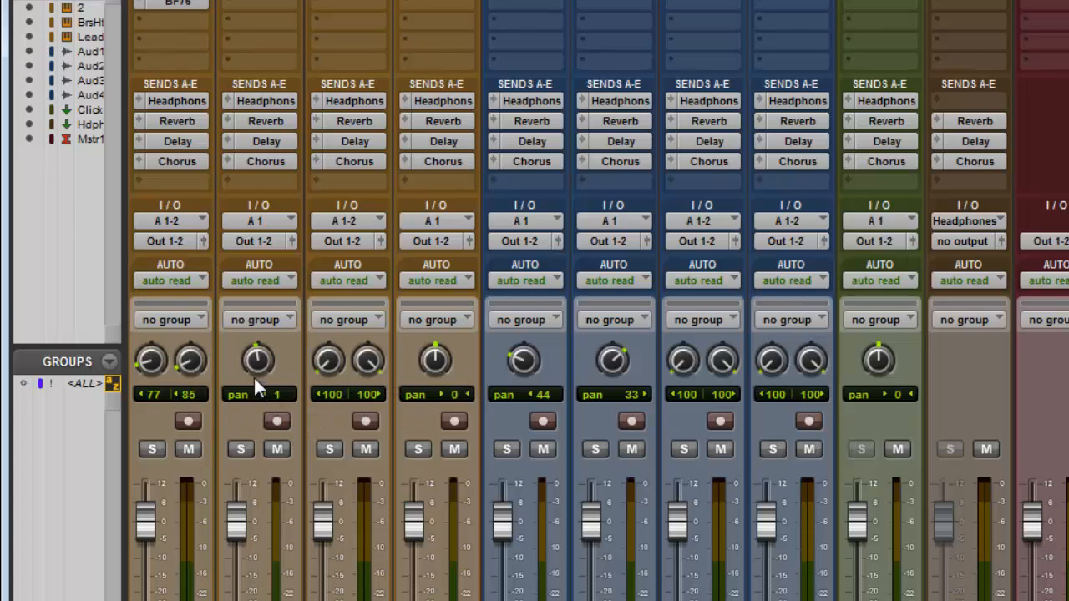
mouse_move(434, 531)
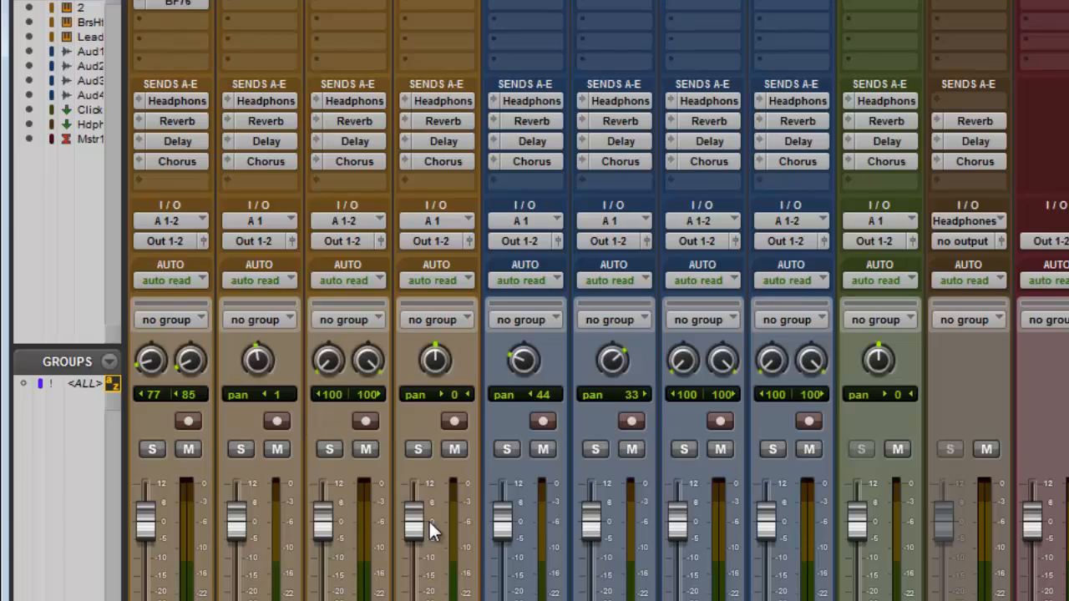